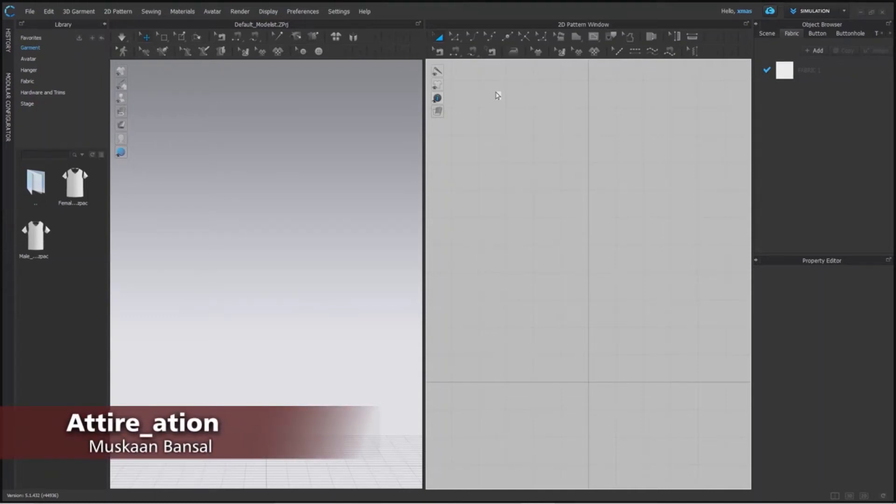
Resize the 3D Garment and 2D Pattern window panes by moving the splitter between them
click(575, 37)
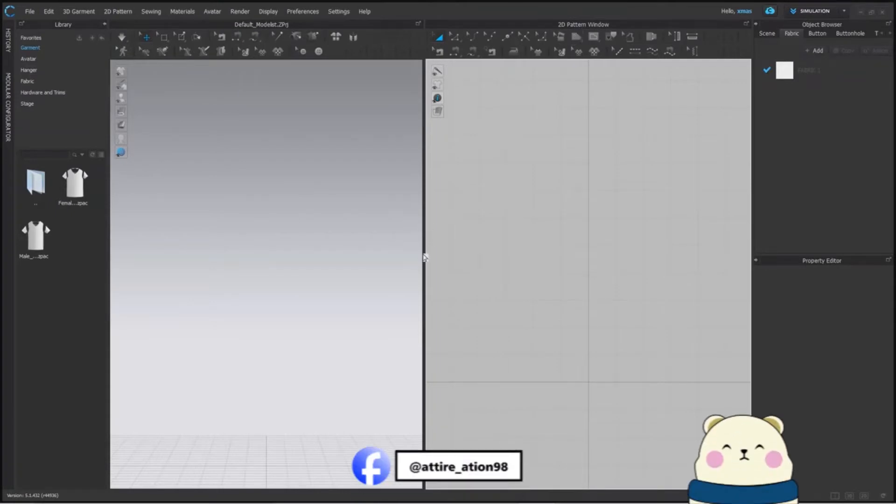
drag(423, 258, 395, 262)
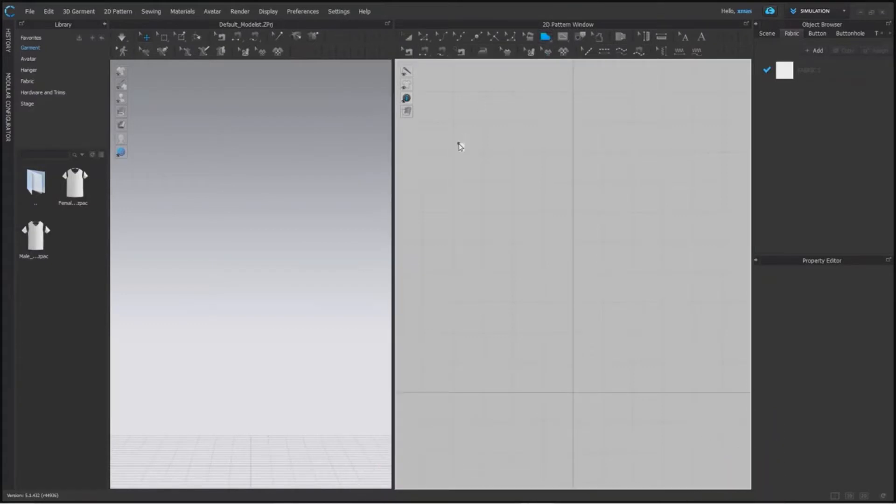
mouse_move(453, 174)
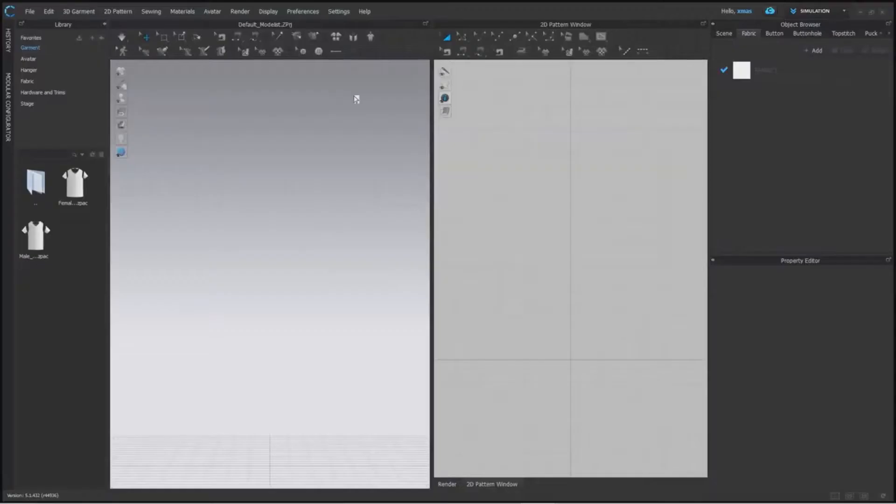
mouse_move(441, 214)
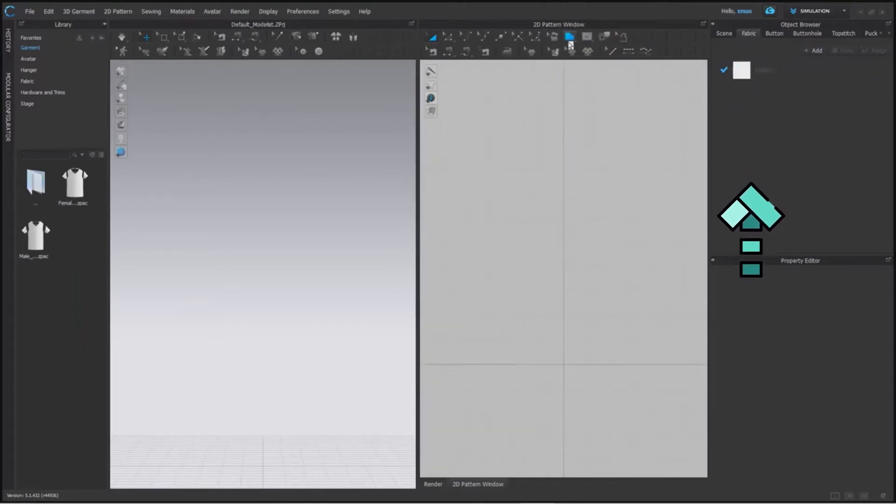
Create a 20 x 20 in square pattern and a circle with 40 in circumference
click(569, 36)
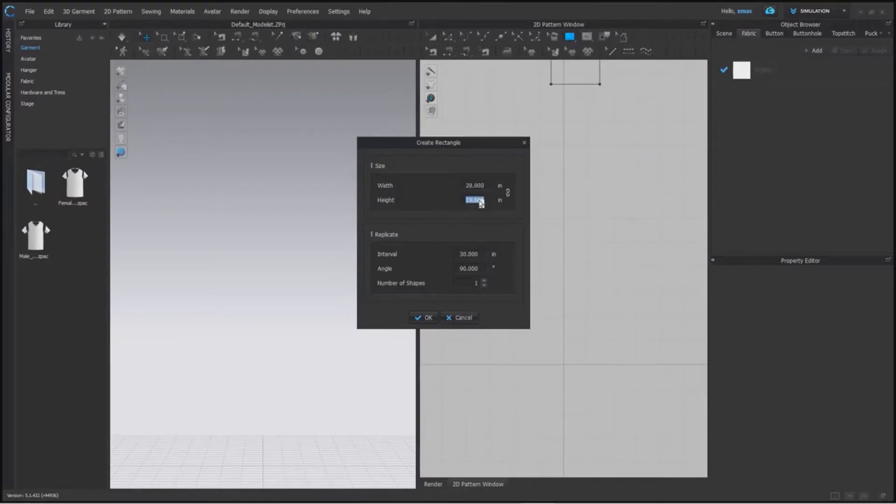
click(422, 318)
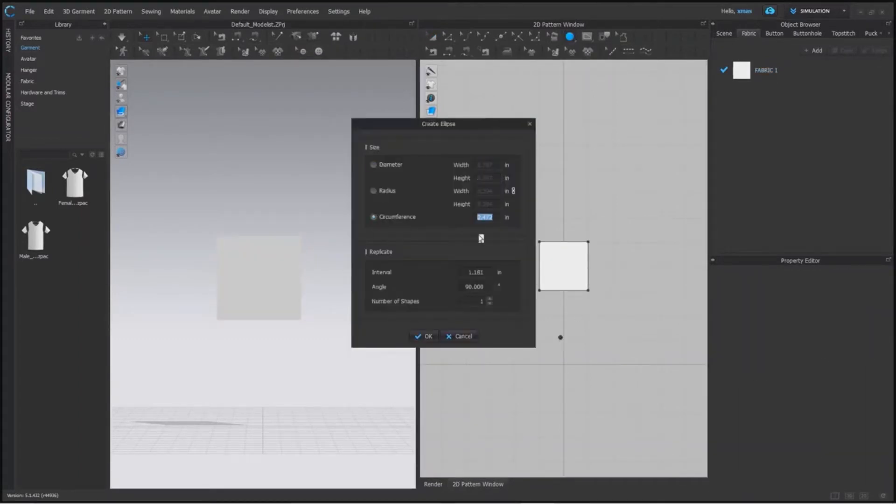
text(3)
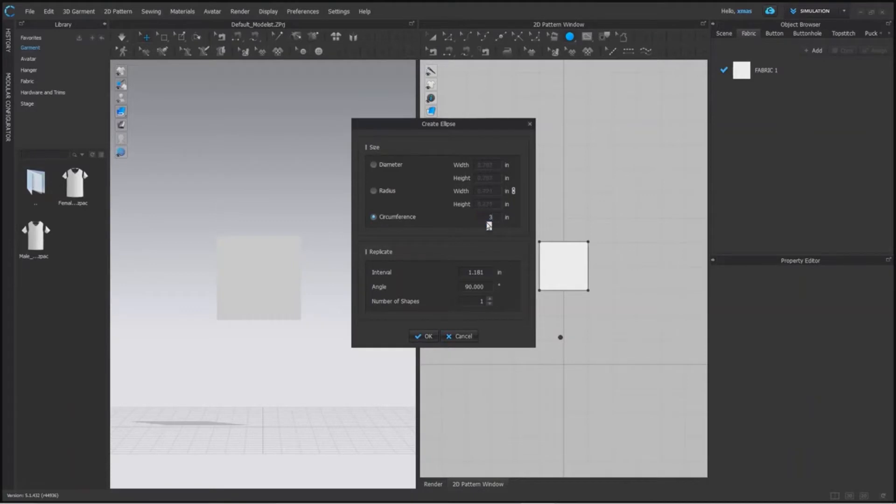
text(40.000)
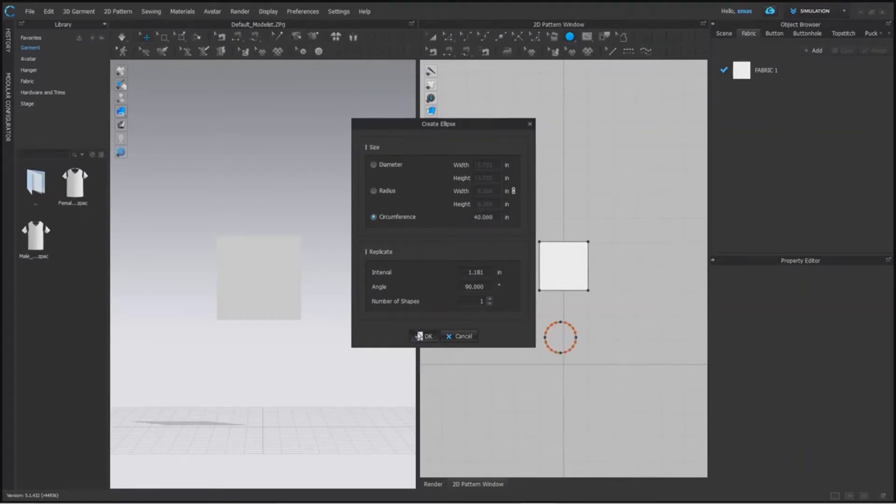
click(425, 336)
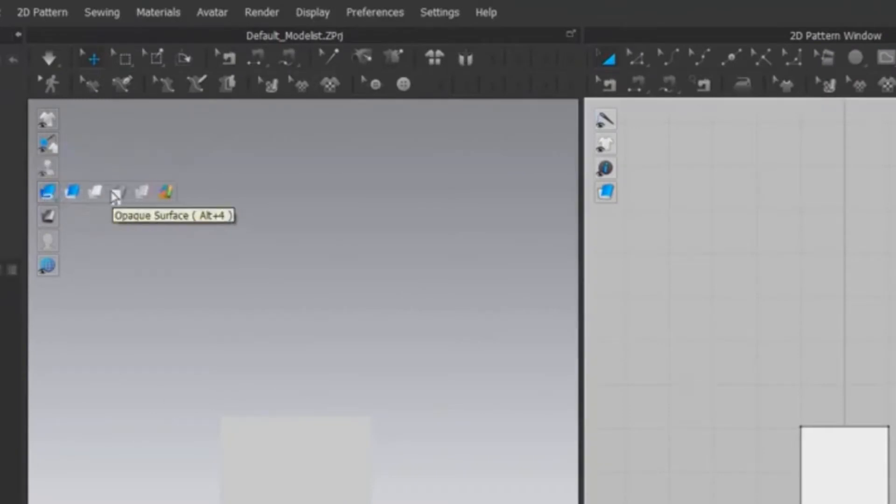
mouse_move(141, 194)
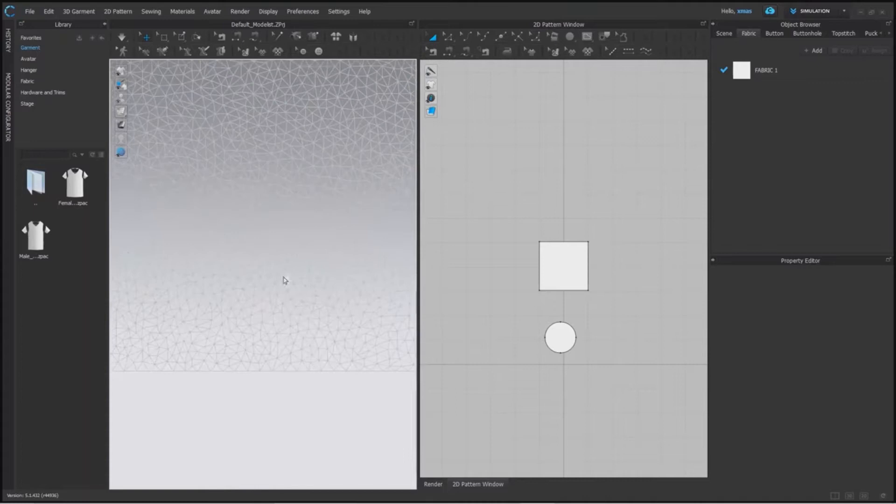
mouse_move(303, 448)
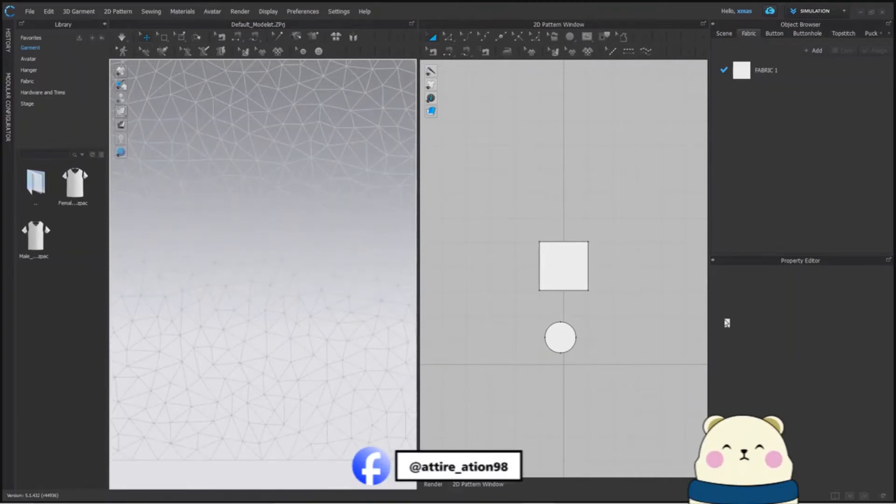
Set the square's Particle Distance to 40, then change it to 5
click(562, 266)
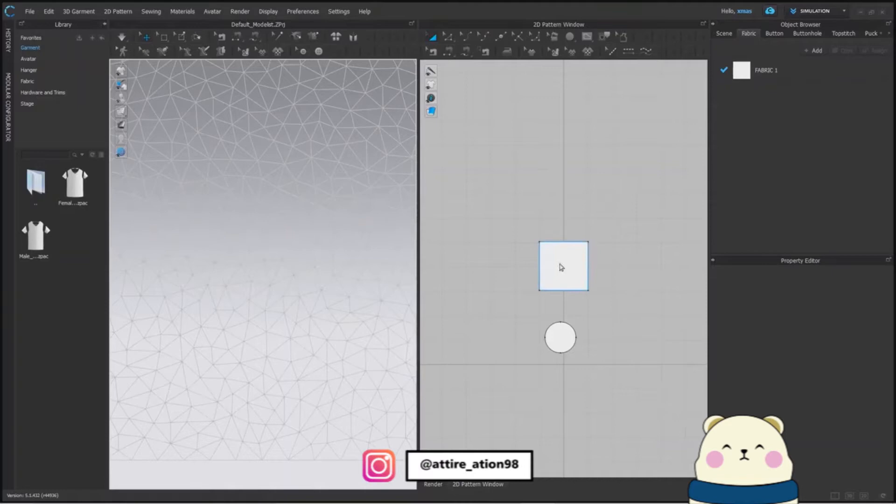
click(563, 267)
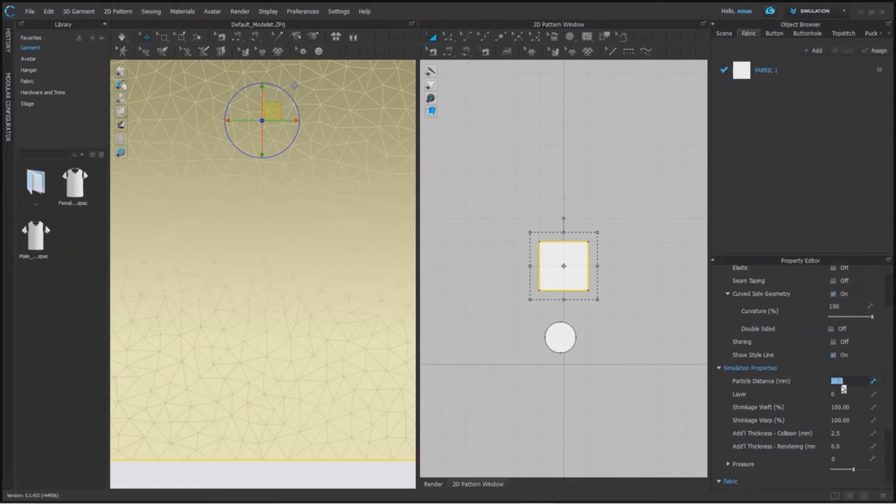
text(40)
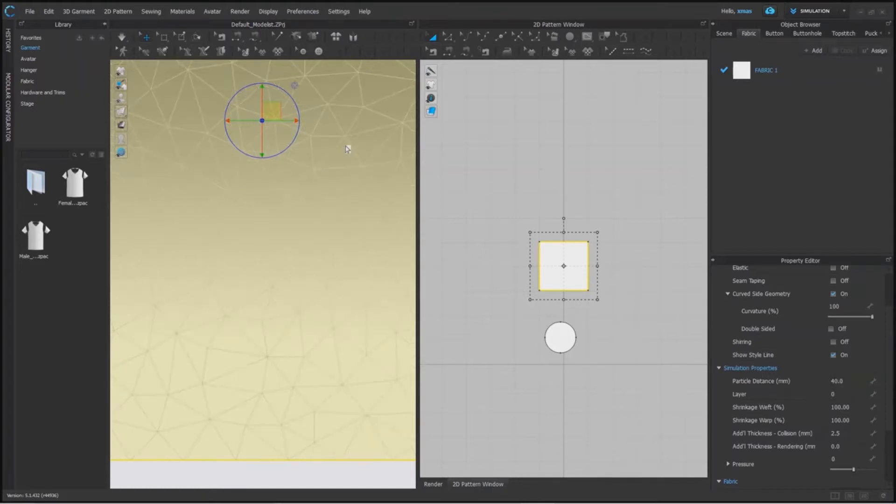
mouse_move(328, 481)
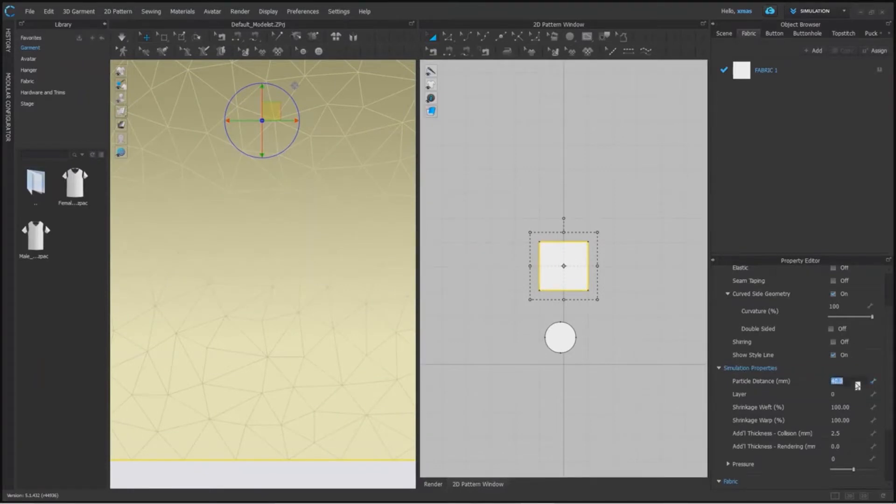
text(5)
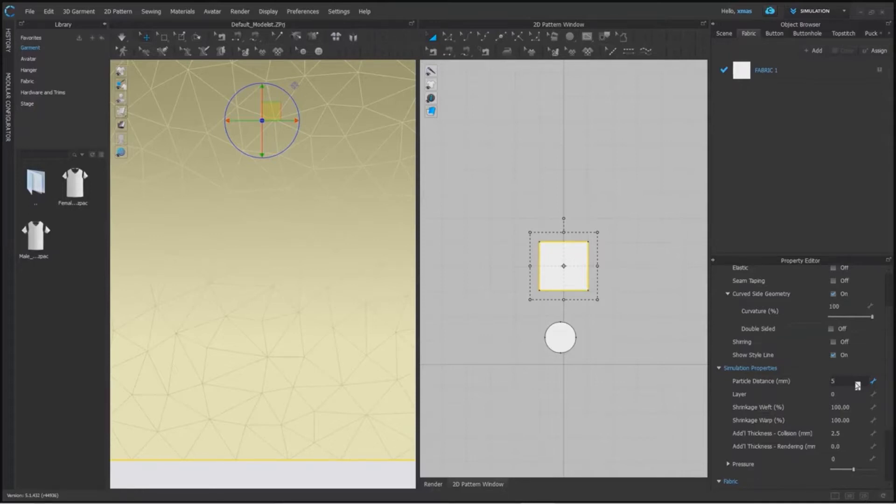
click(840, 380)
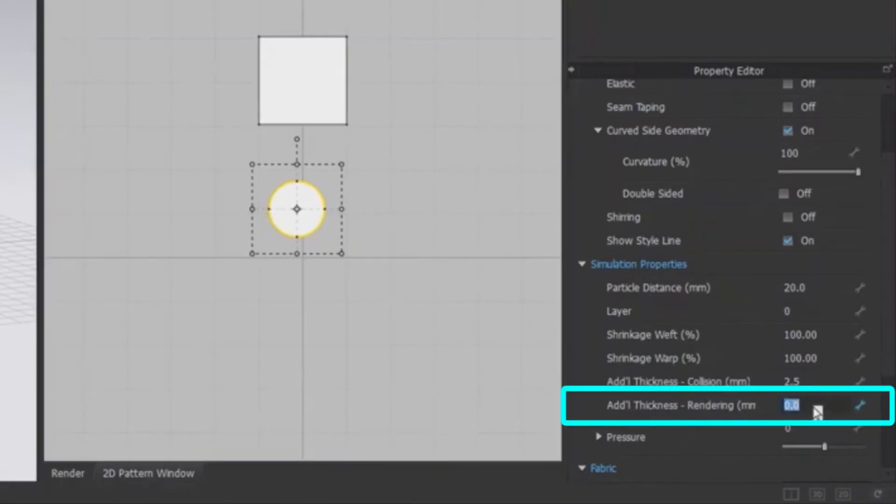
Toggle the circle's Curved Side Geometry off and back on, and set rendering thickness to 100.0
text(50)
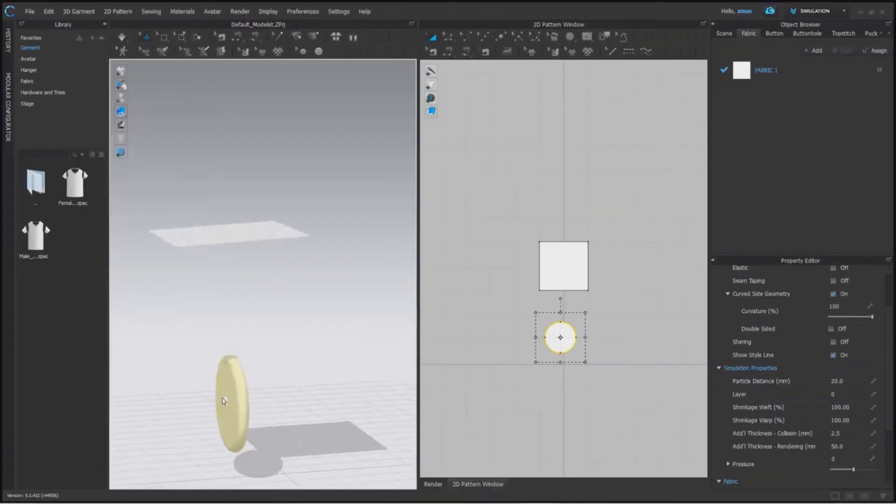
click(228, 399)
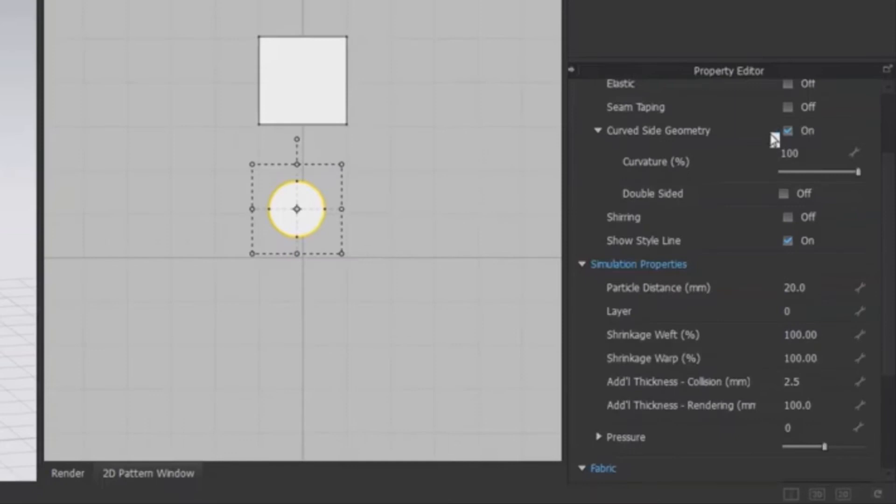
click(788, 130)
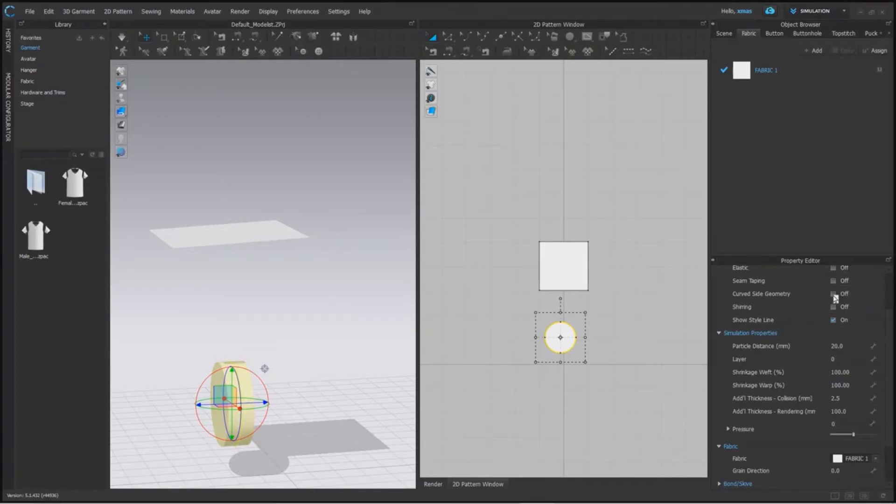
click(834, 294)
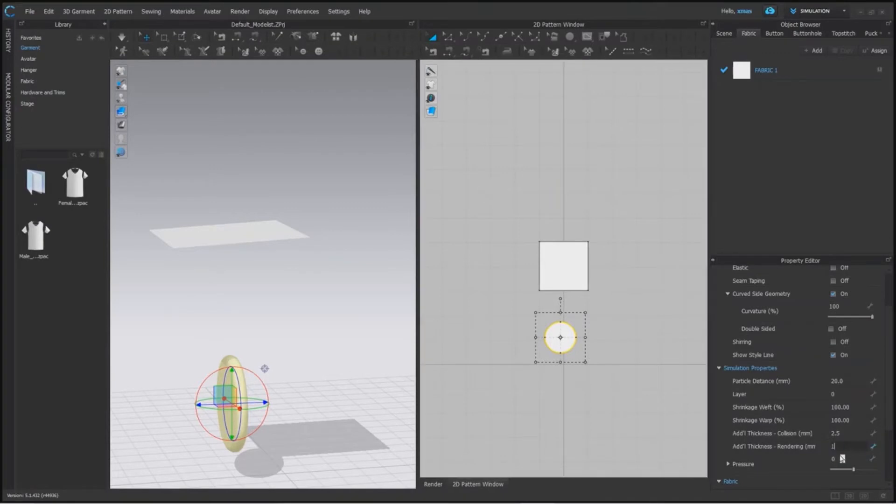
text(100.0)
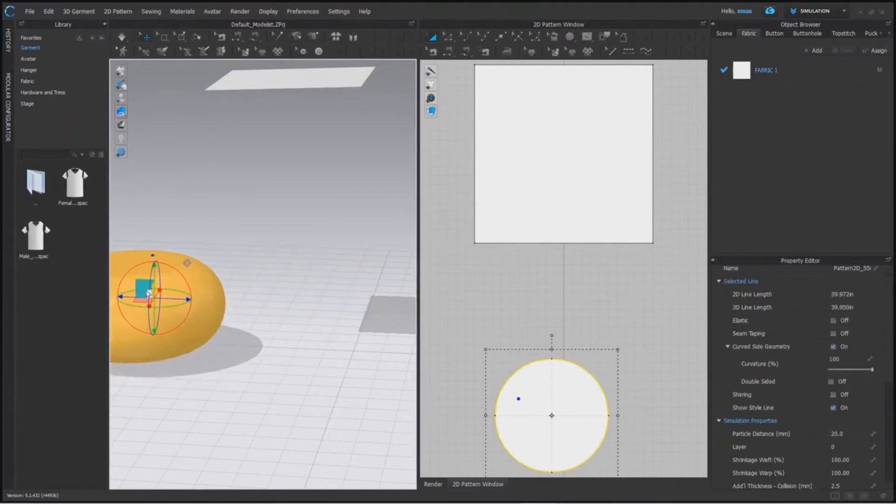
Enlarge the circle pattern in 2D and move the square fabric beside it
drag(148, 297, 252, 303)
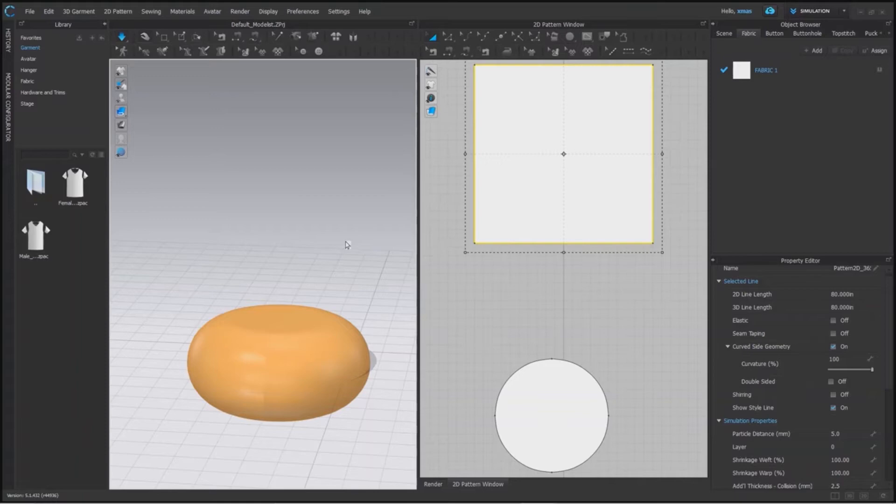
mouse_move(347, 326)
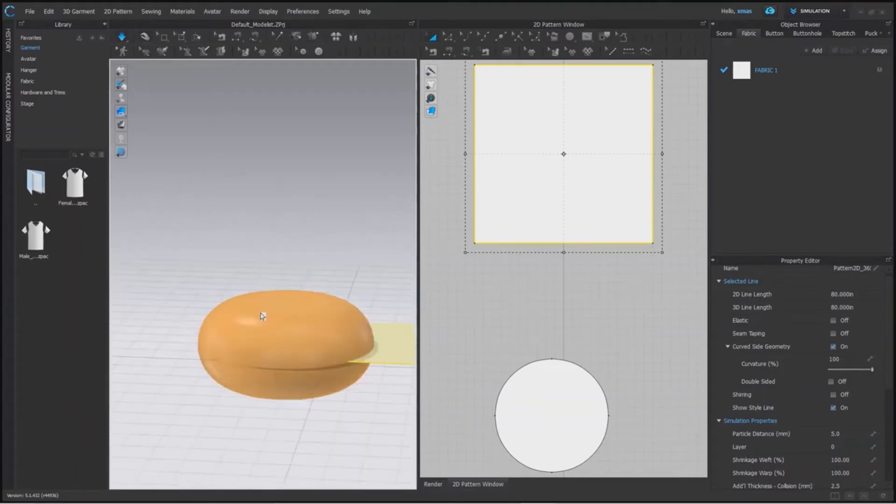
drag(260, 315, 349, 330)
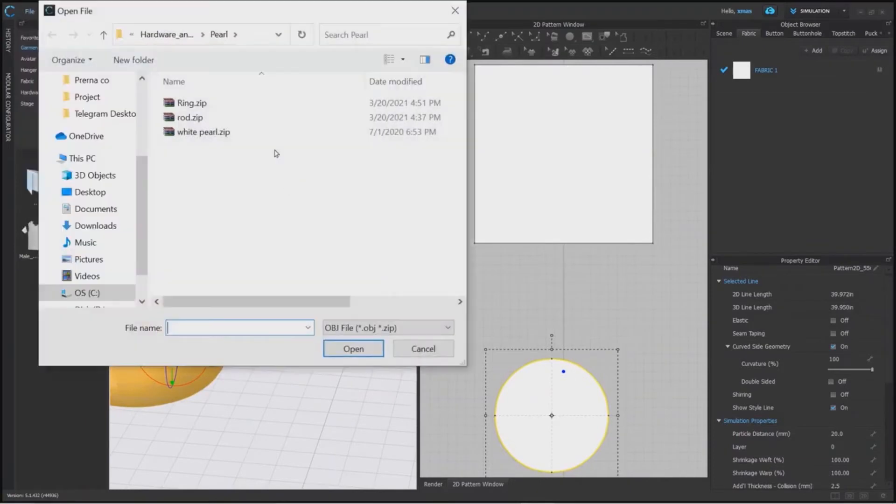
Import white pearl.zip as an avatar aligned bottom to ground
click(352, 348)
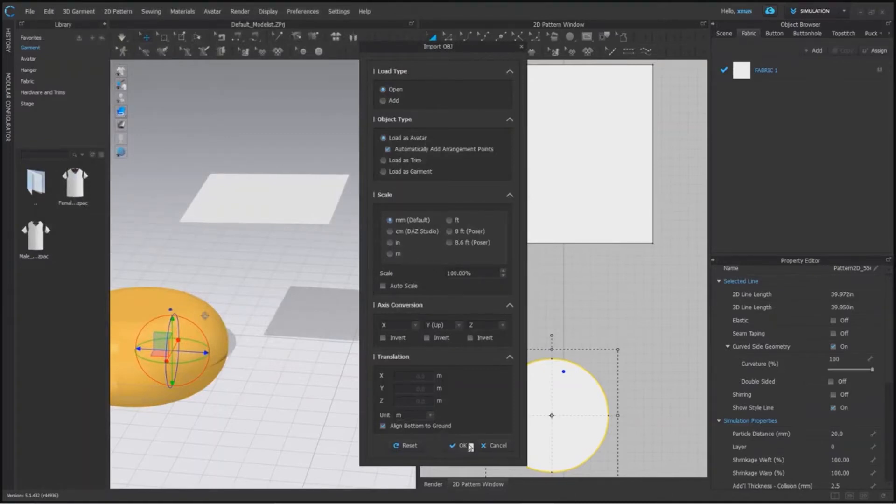
click(462, 445)
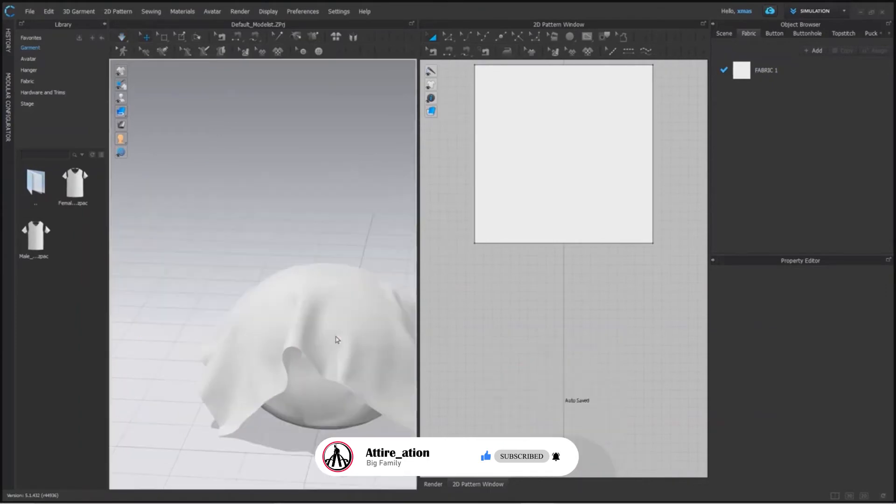
Select the draped square fabric piece to edit its particle distance
click(562, 154)
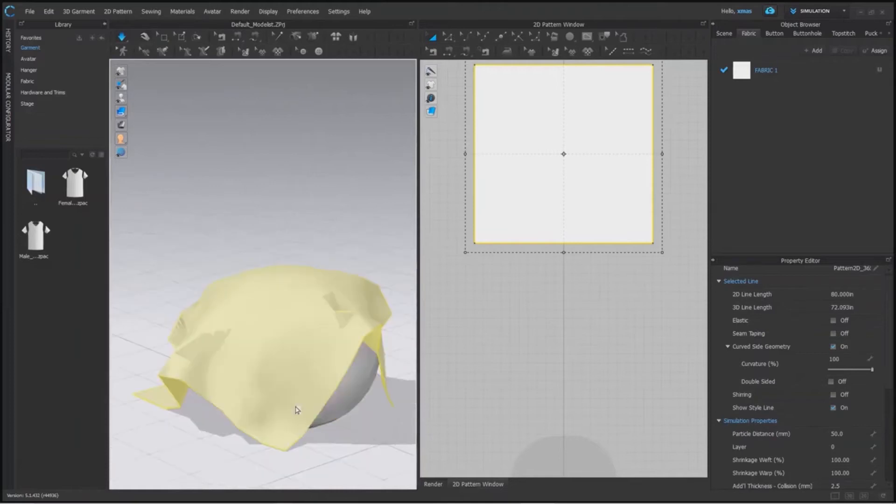
mouse_move(387, 333)
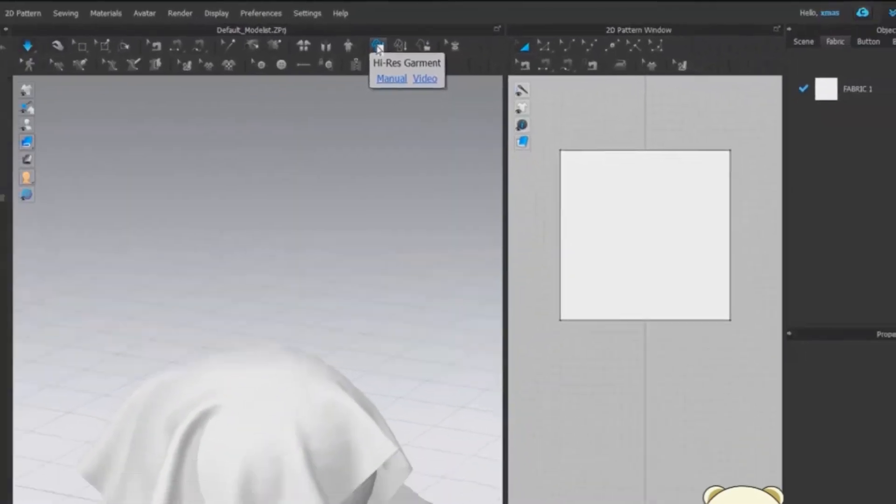
Set Hi-Res Garment properties to Skin Offset 0.0 and Complete simulation quality
click(376, 45)
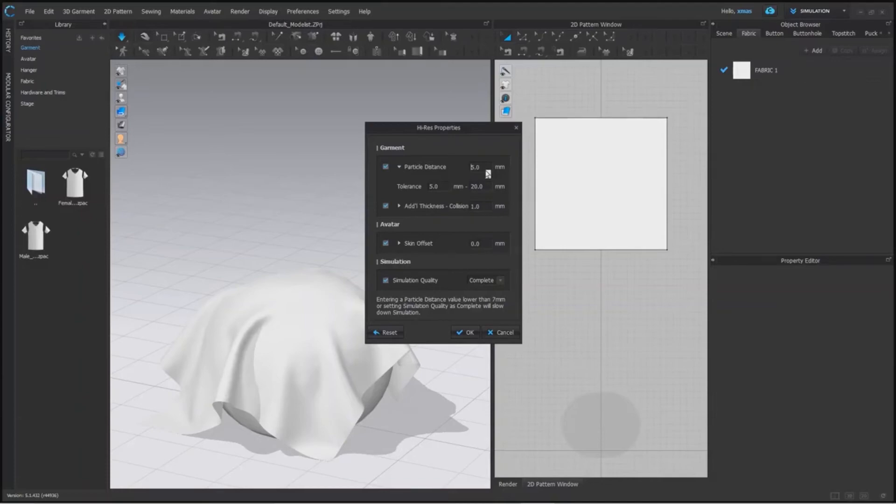
mouse_move(489, 206)
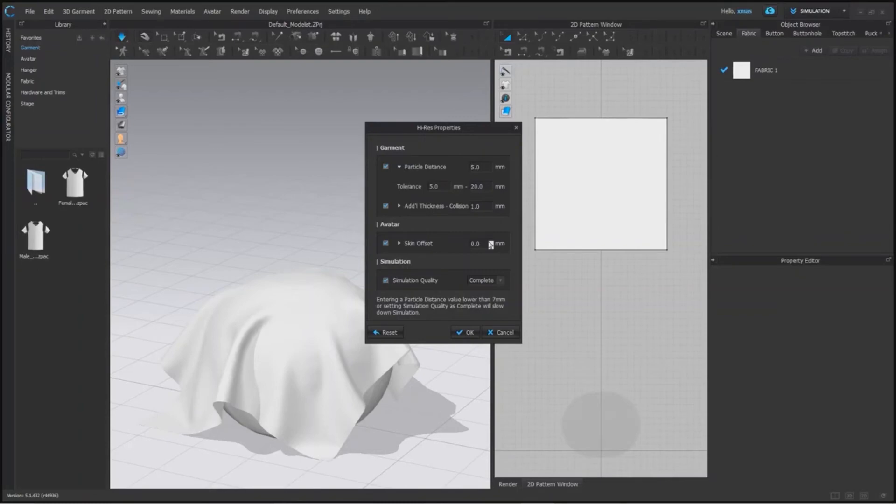
click(475, 243)
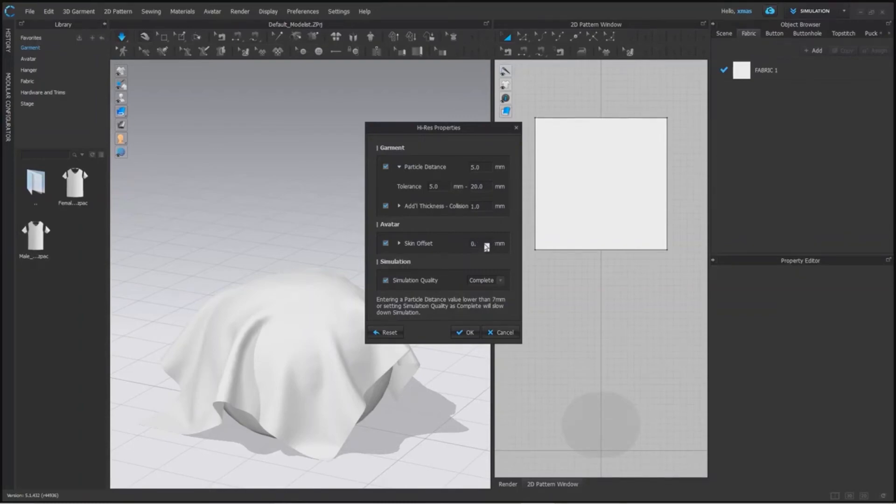
click(499, 279)
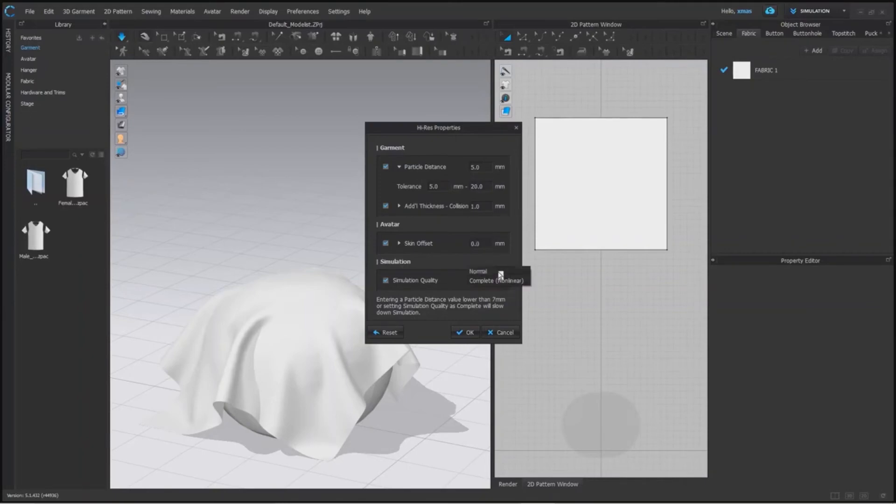
click(496, 280)
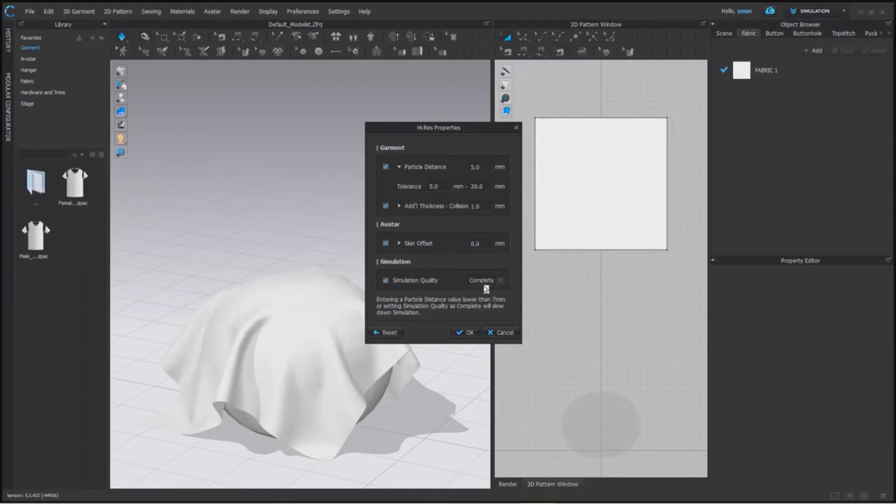
click(465, 332)
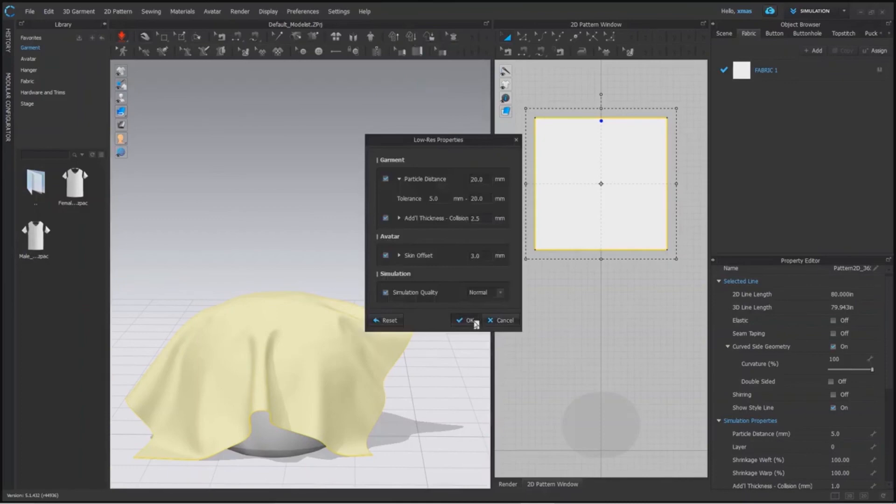
Confirm Low-Res Properties: Particle Distance 20, Skin Offset 3.0, Normal quality
click(467, 320)
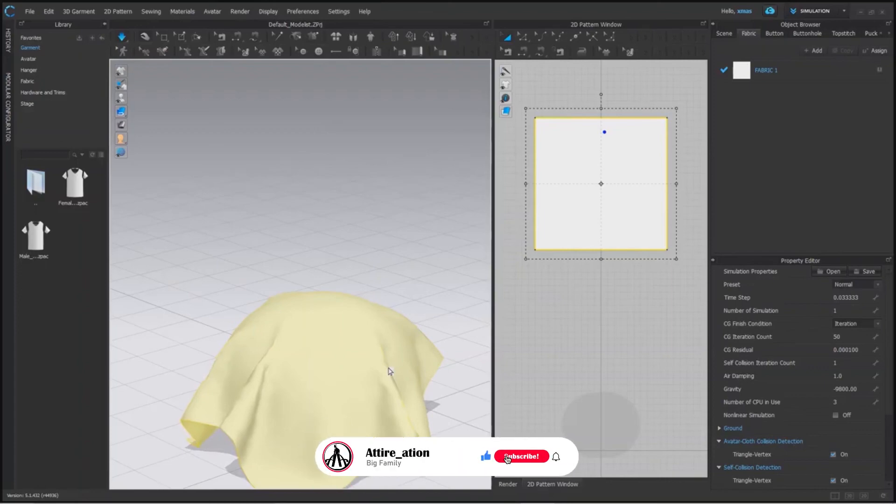
click(520, 456)
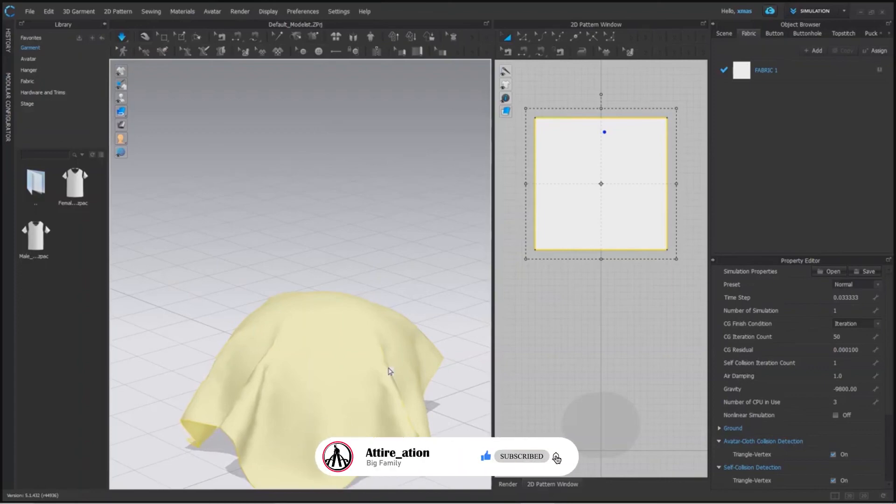